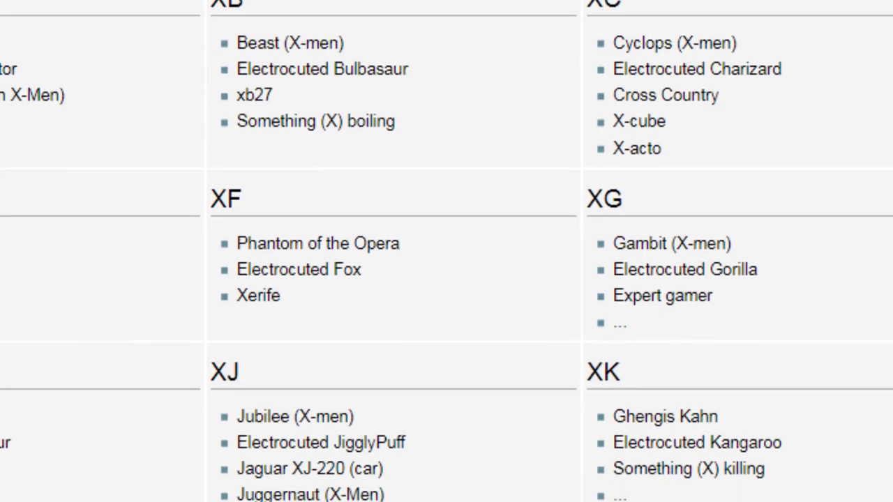
pyautogui.scroll(-3)
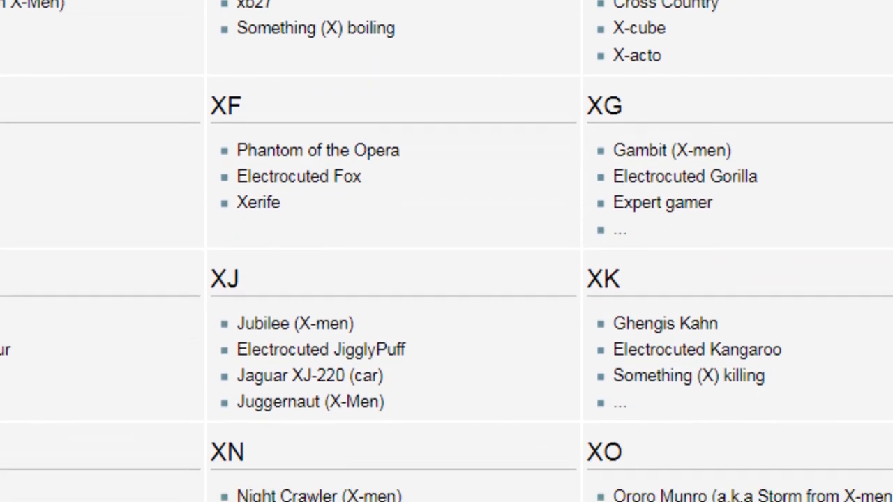
pyautogui.scroll(-3)
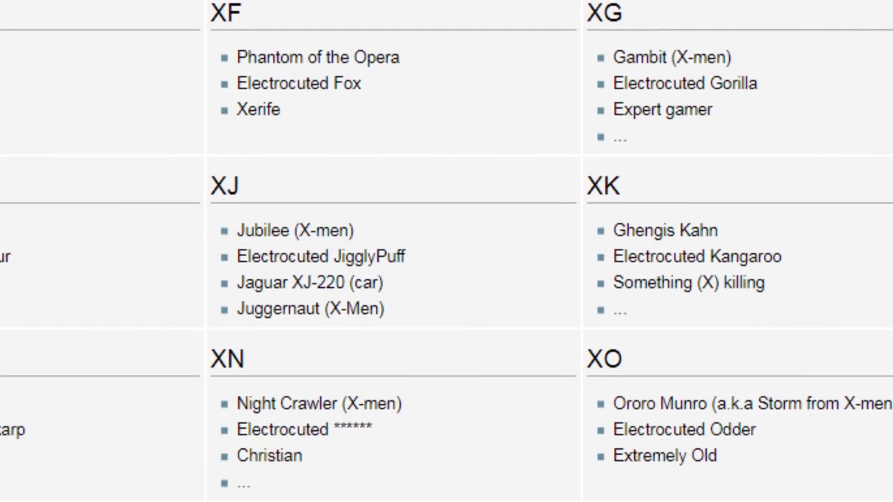